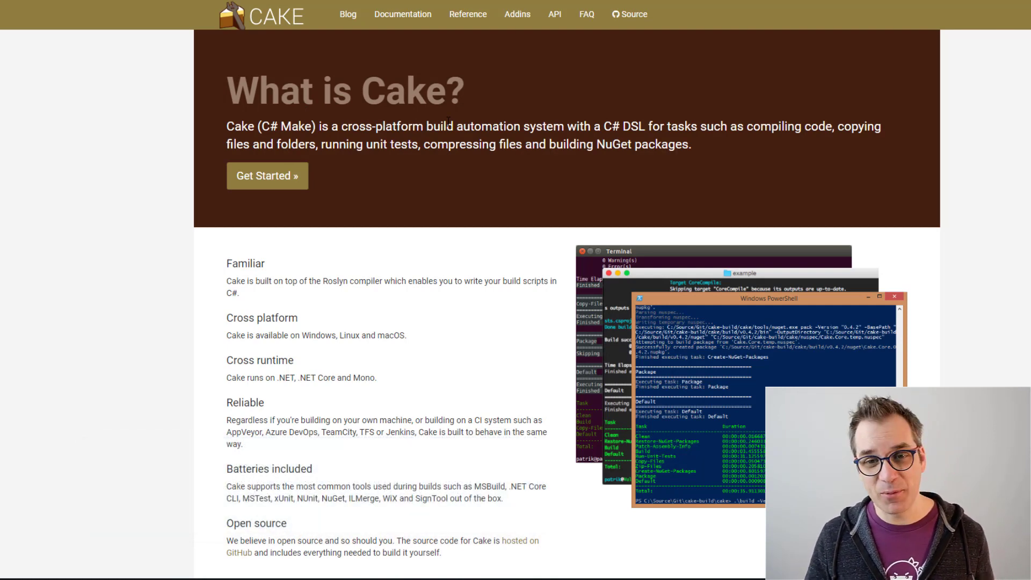
mouse_move(266, 176)
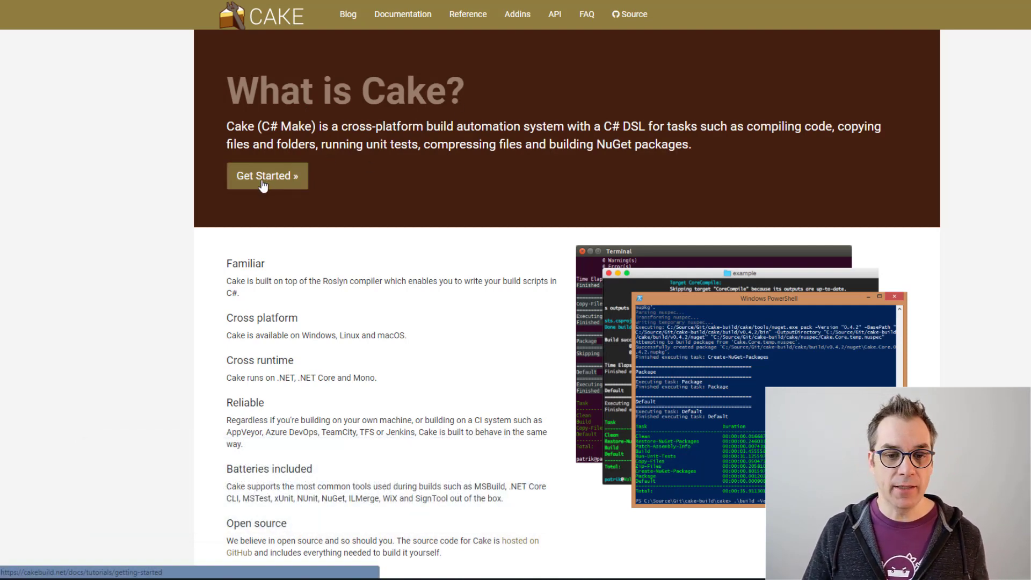
Step: Open cakebuild.net's Getting Started tutorial on cloning the example repo and build files
left_click(267, 176)
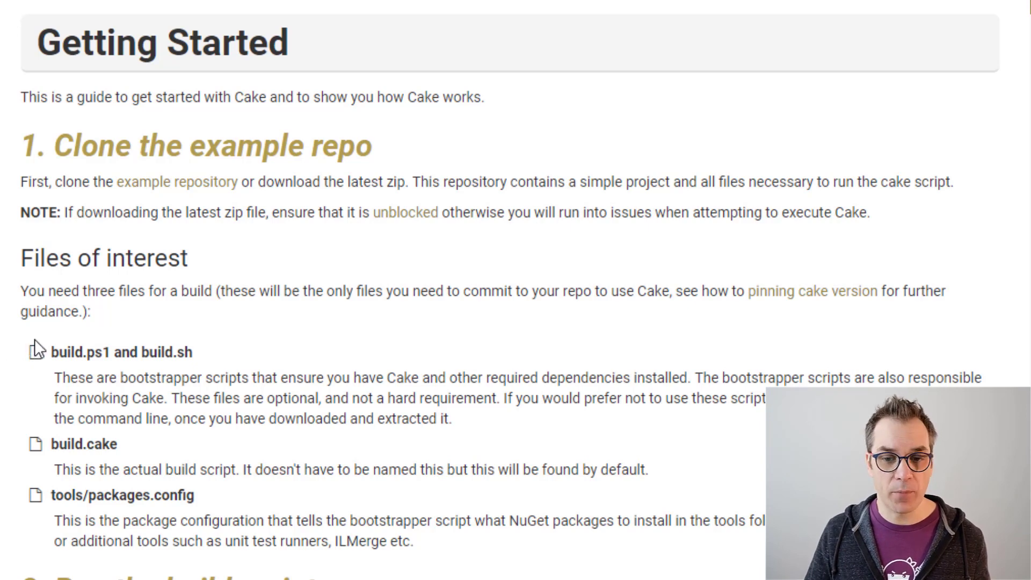
mouse_move(77, 354)
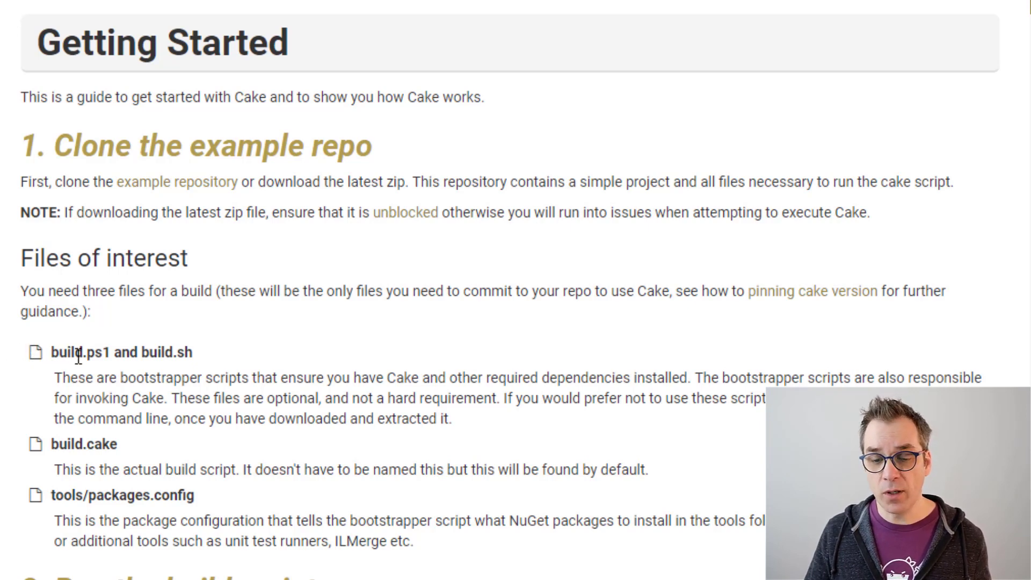
mouse_move(132, 451)
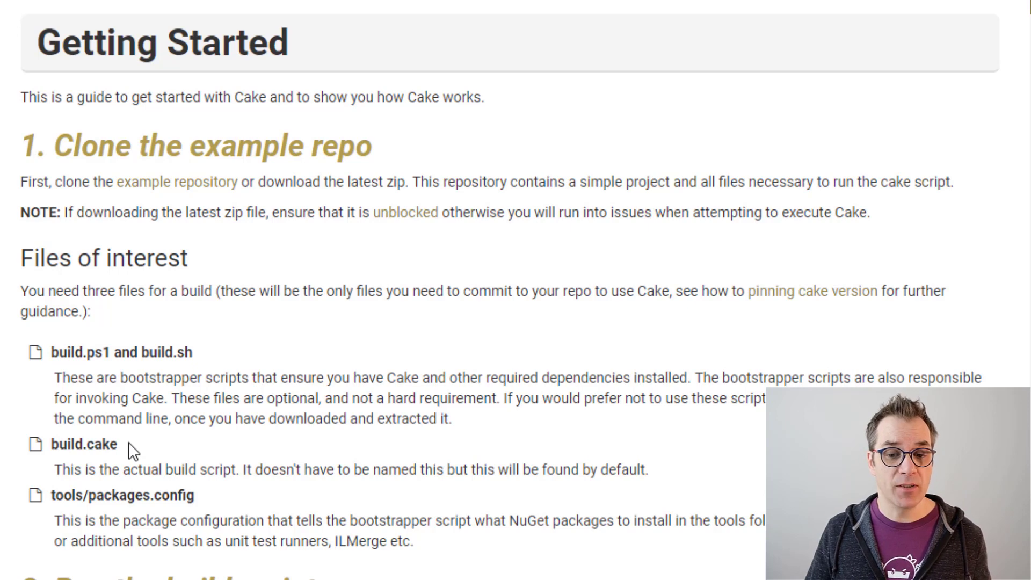
mouse_move(80, 445)
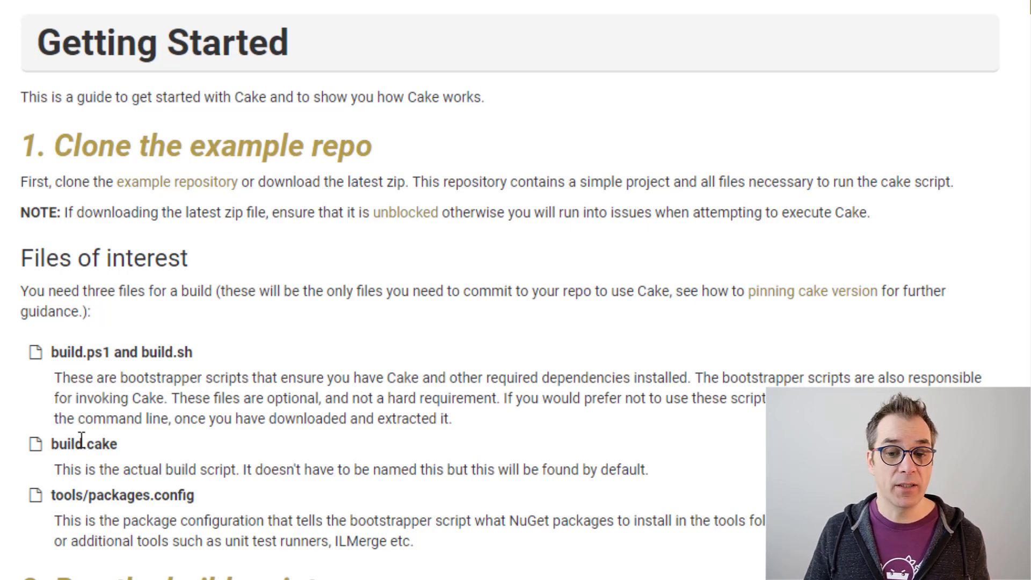
mouse_move(358, 265)
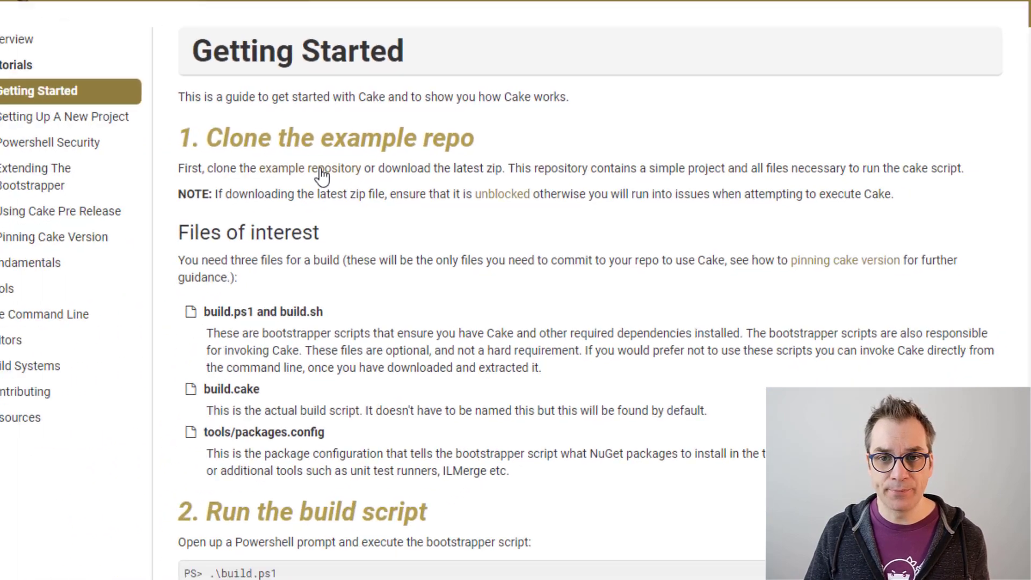
Step: Open the cake-build/example GitHub repository, then move on to the Wyam homepage
left_click(323, 168)
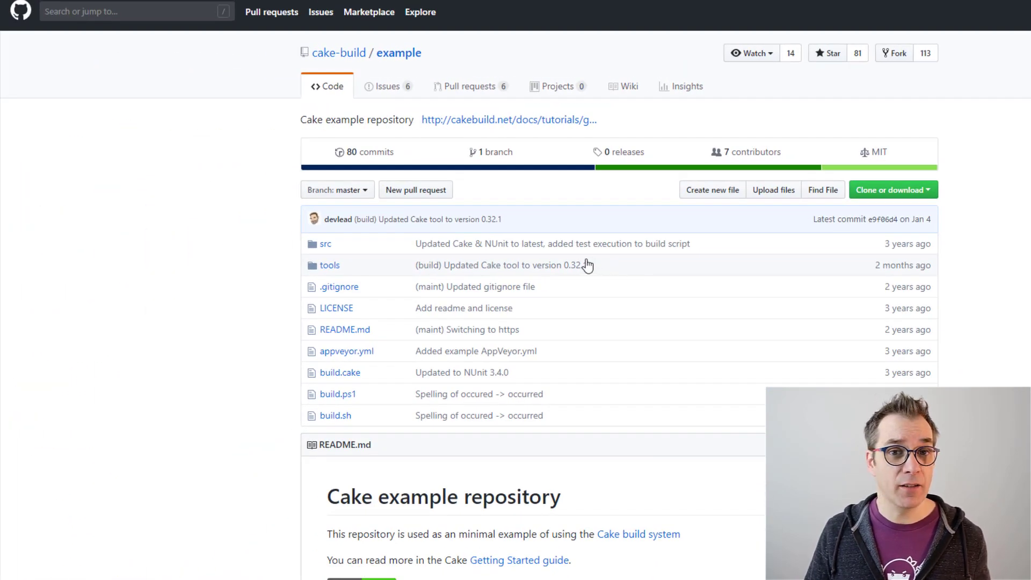
mouse_move(516, 291)
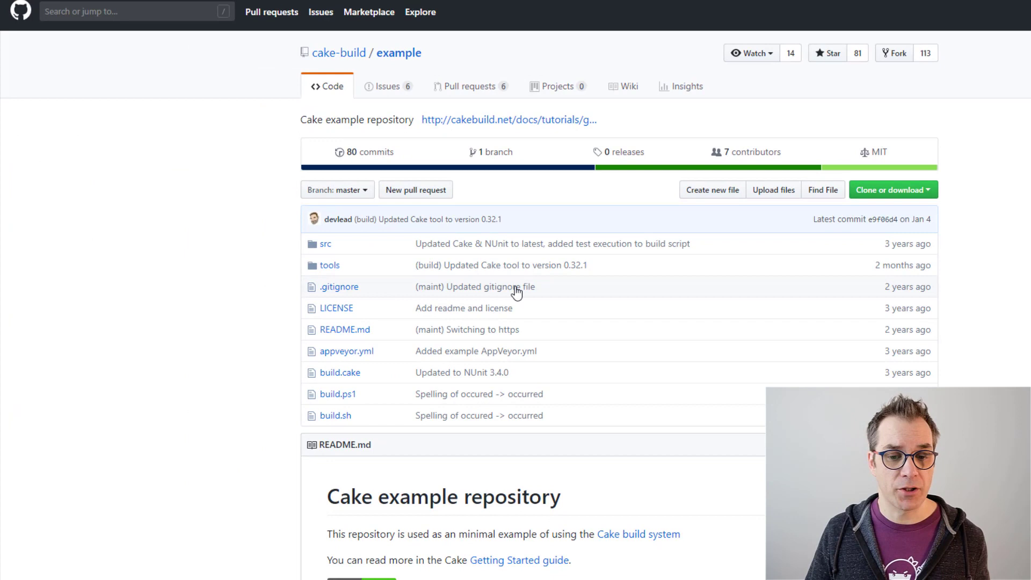
left_click(337, 394)
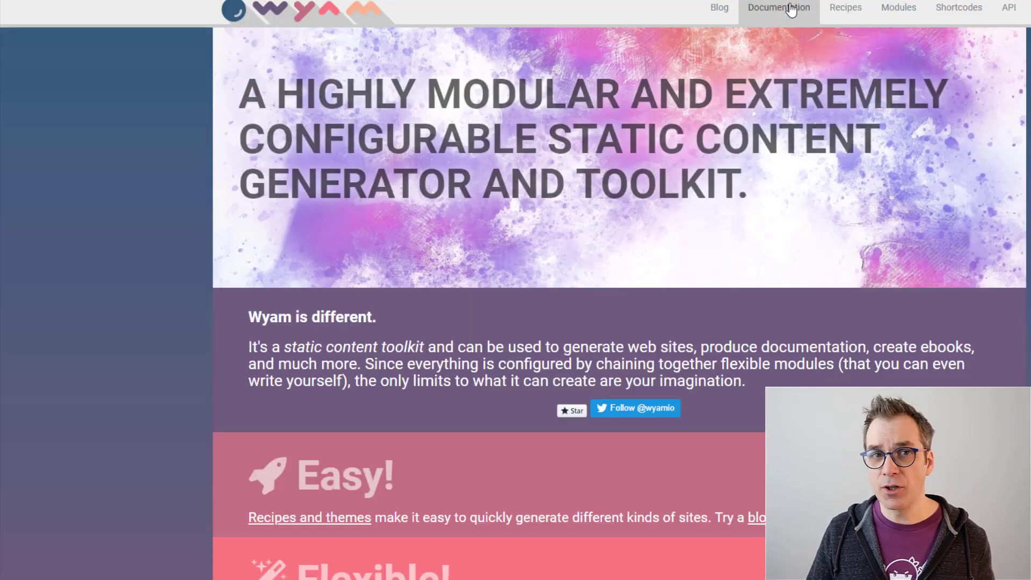
Step: Navigate Wyam's Documentation to Deployment > Using Cake
left_click(779, 7)
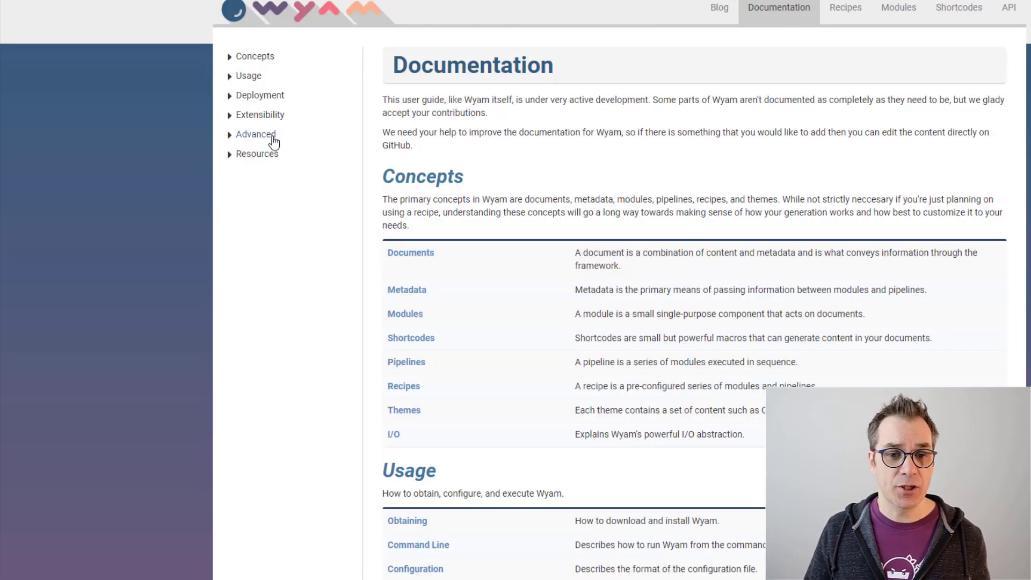
left_click(261, 95)
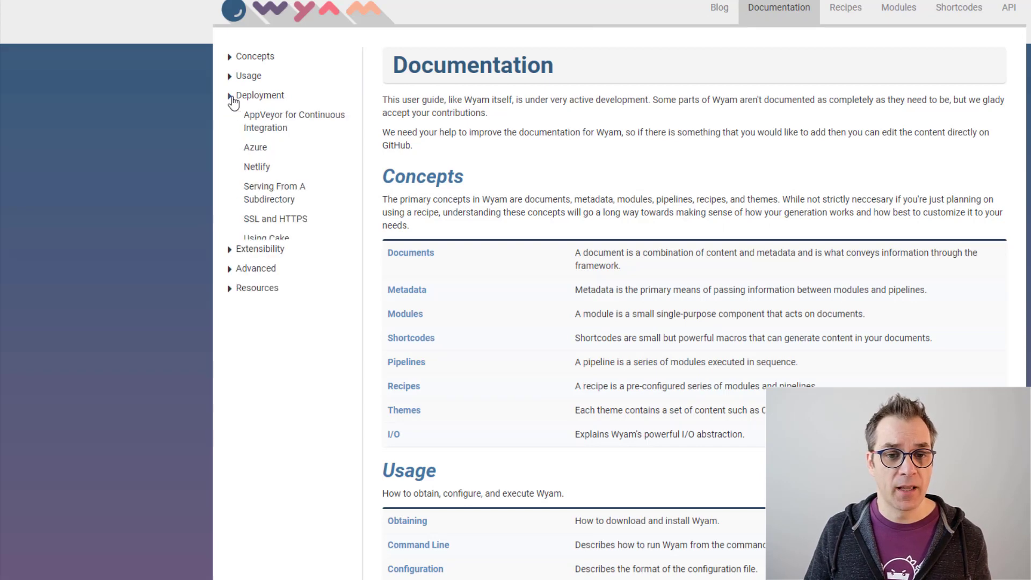
left_click(266, 237)
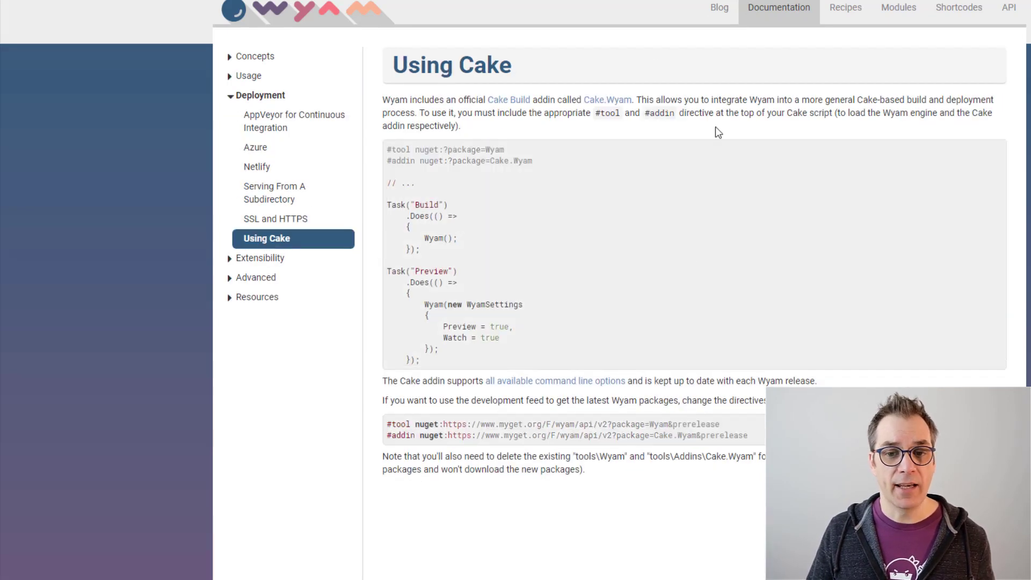
mouse_move(680, 254)
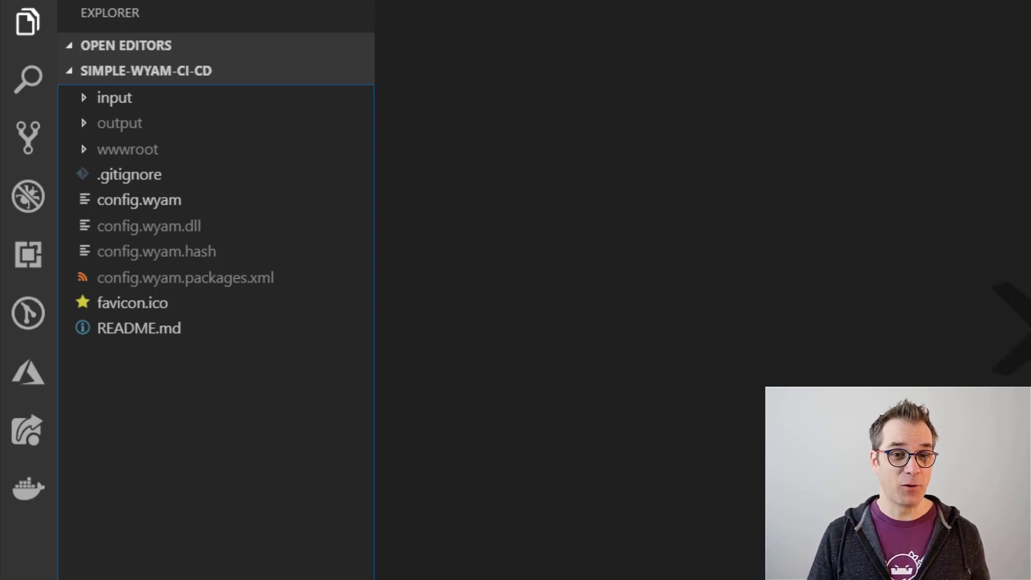
Step: Create a folder named deployment in the simple-wyam-ci-cd project
left_click(294, 72)
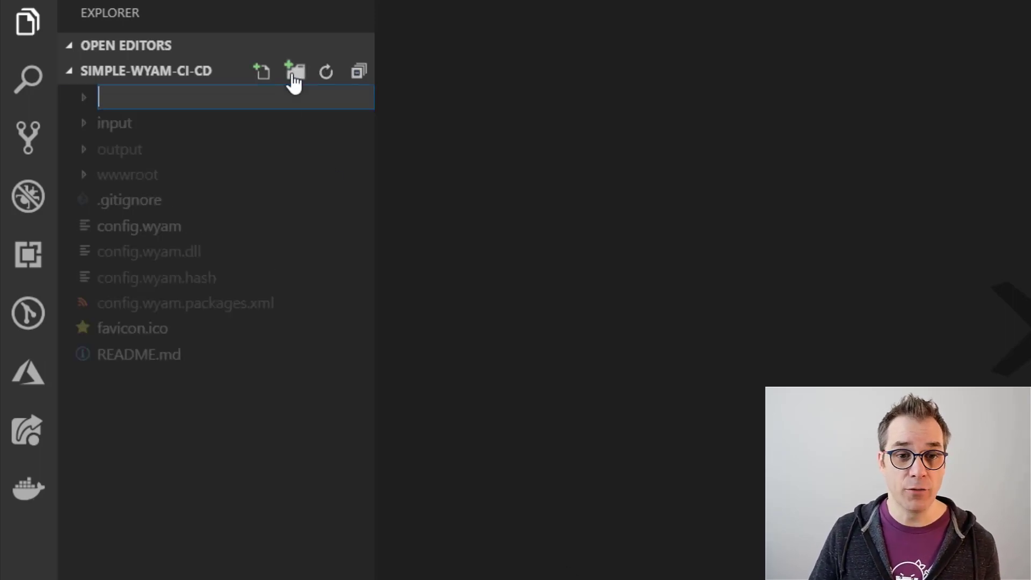
type("deployment")
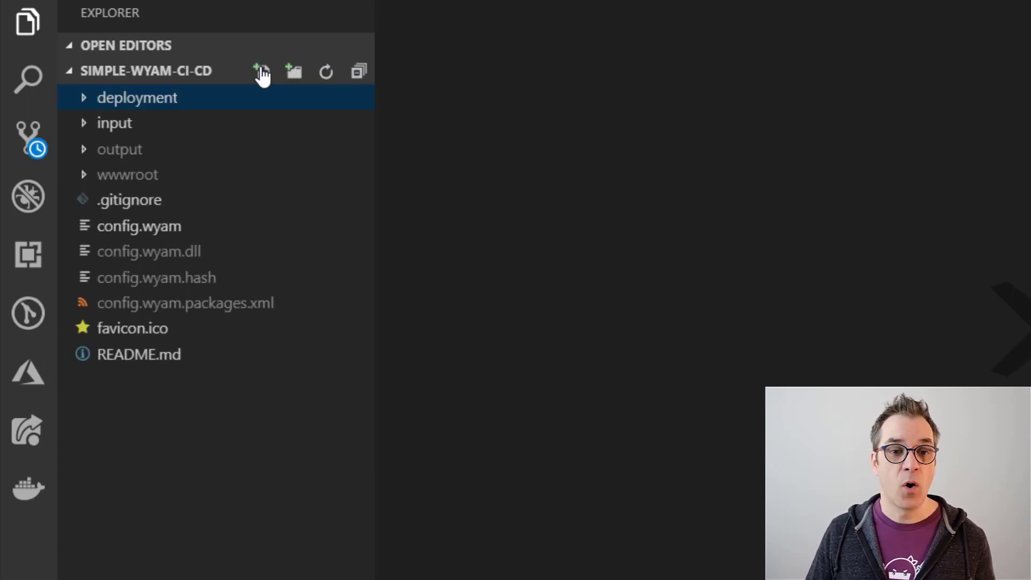
mouse_move(261, 71)
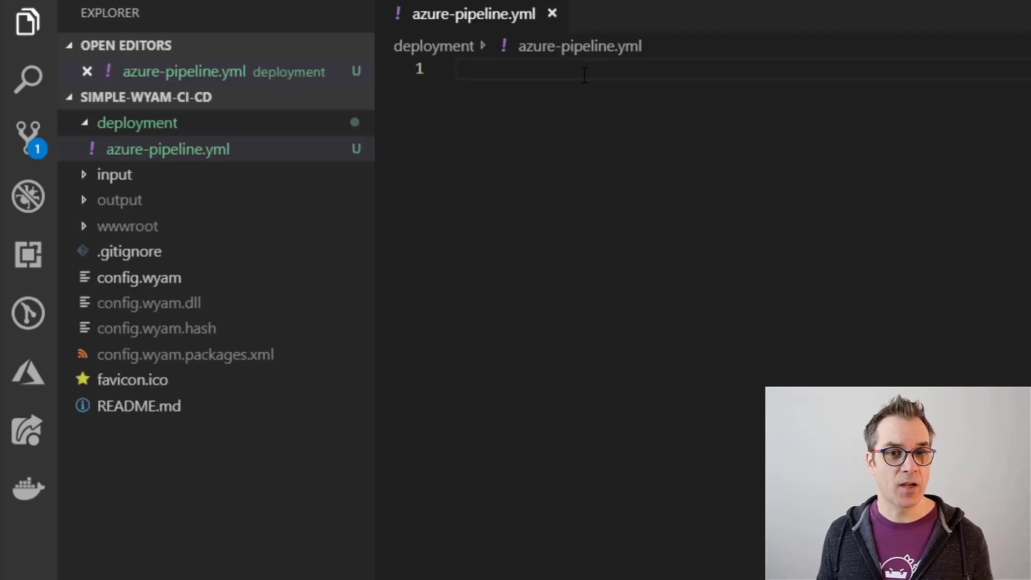
Step: Write trigger, variables, pool, DotNetCoreInstaller and build.ps1 PowerShell steps in azure-pipeline.yml
key("enter")
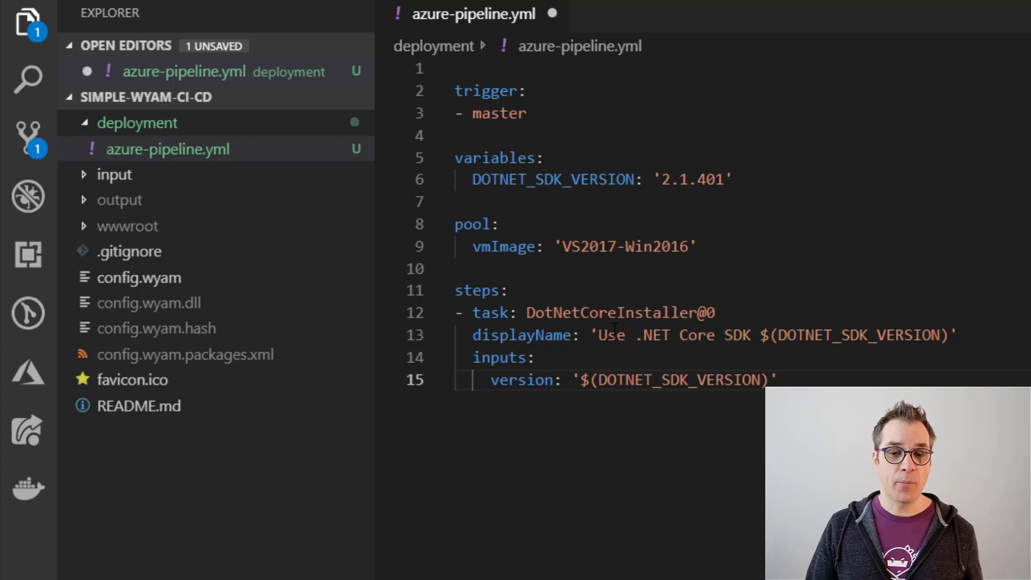
double_click(609, 312)
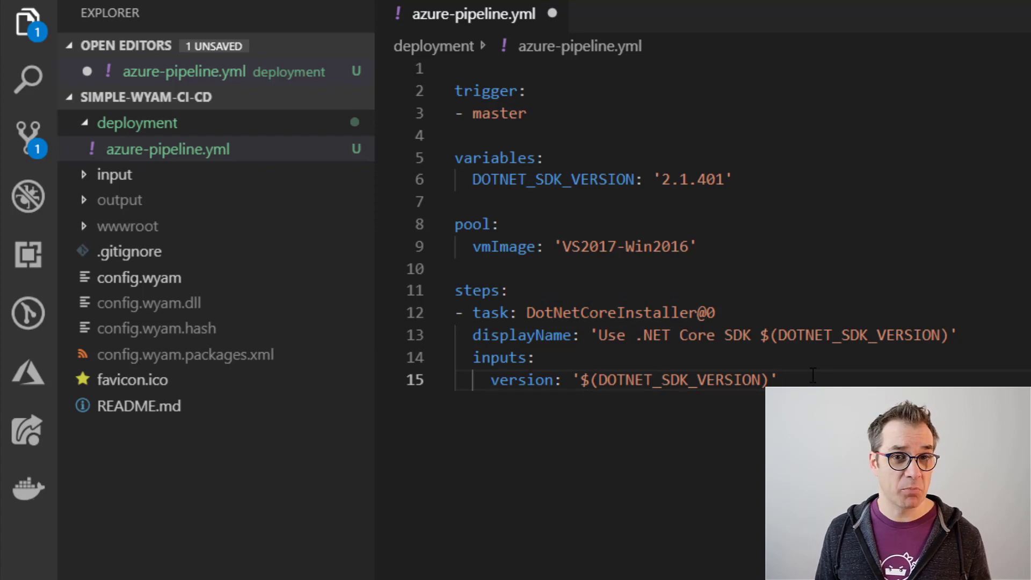
key("Enter")
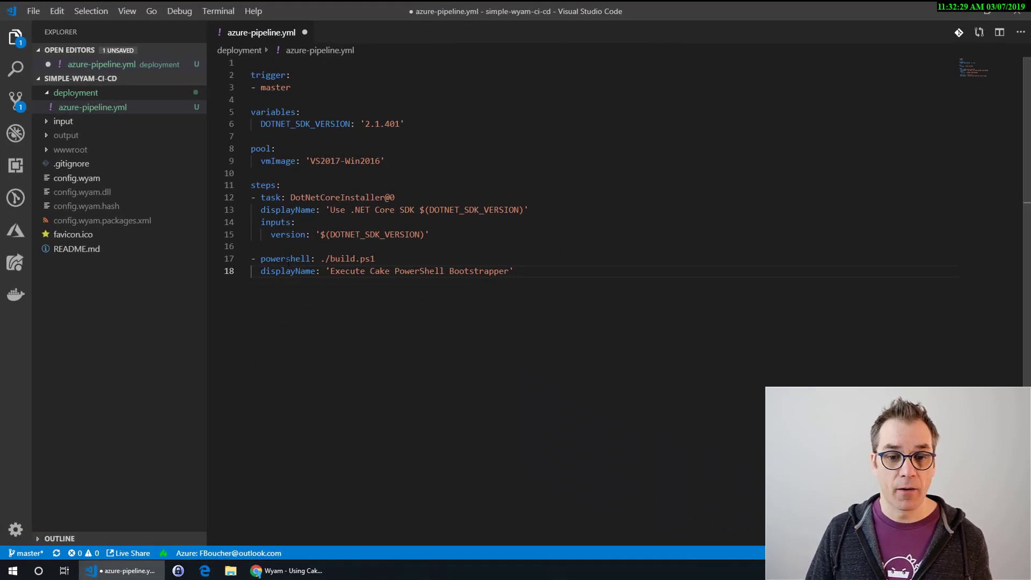
double_click(285, 259)
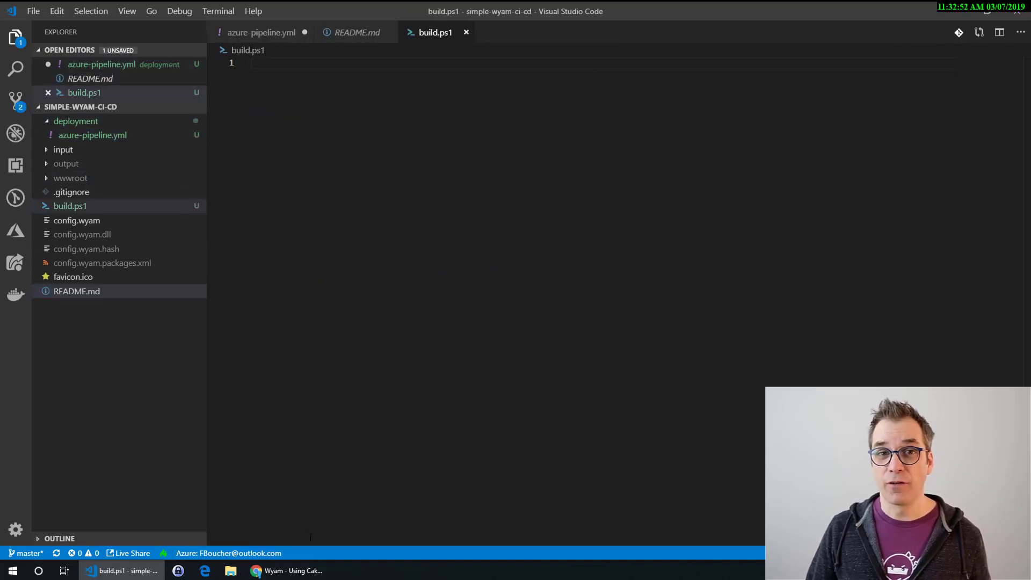
mouse_move(292, 570)
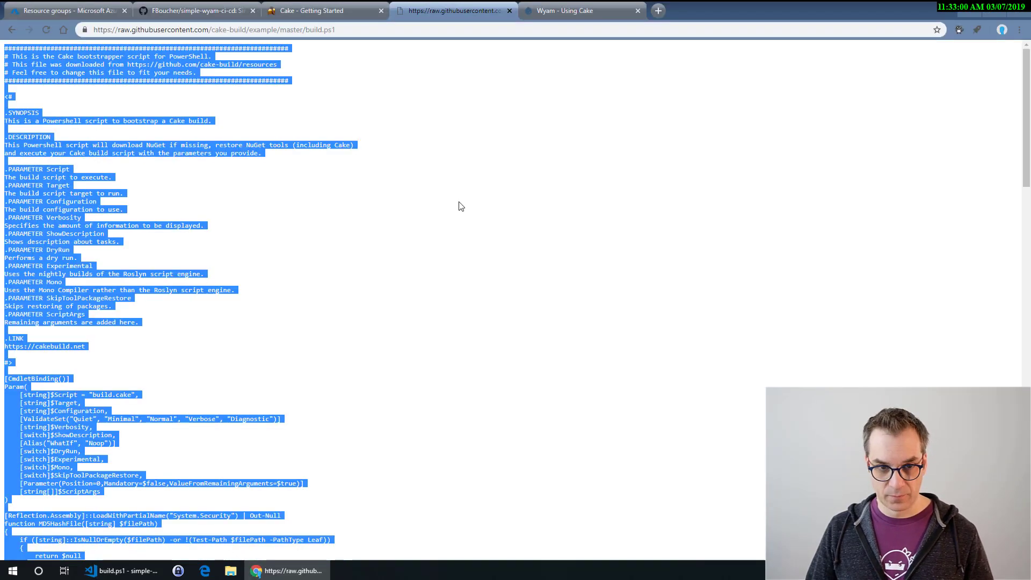
Step: Save build.ps1 with the pasted Cake bootstrapper script and scroll back through it
left_click(120, 571)
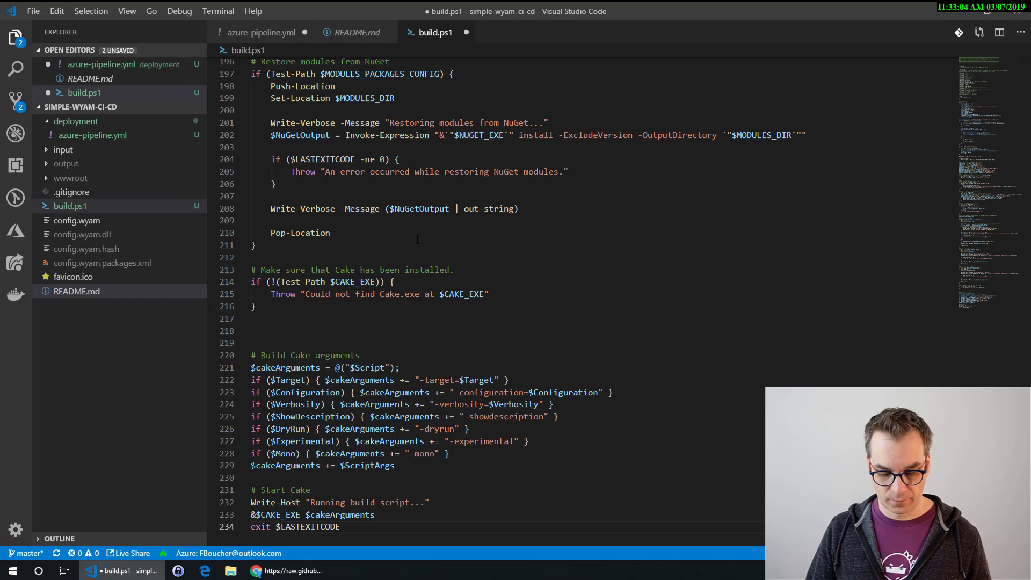
key("ctrl+s")
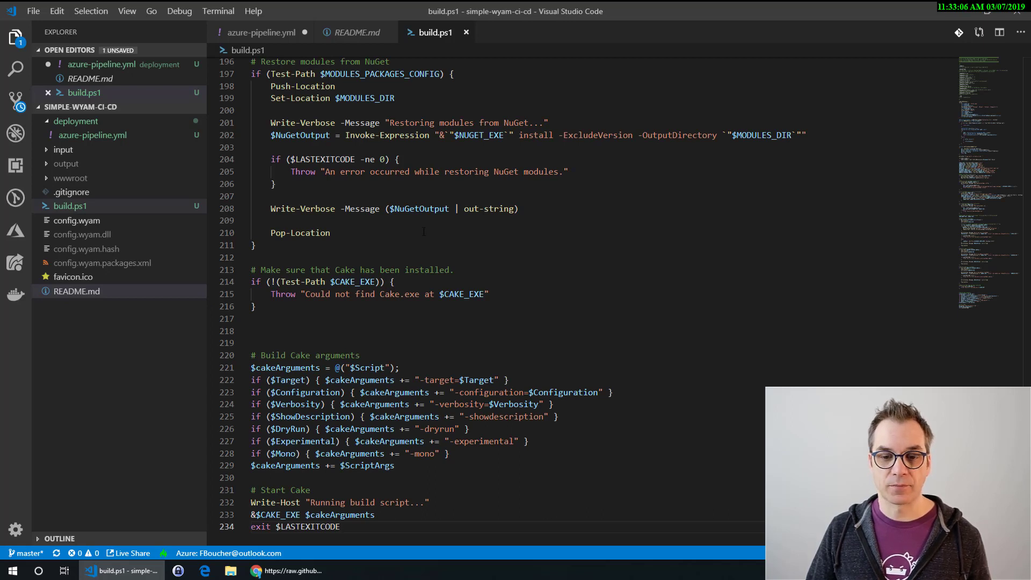
left_click(340, 527)
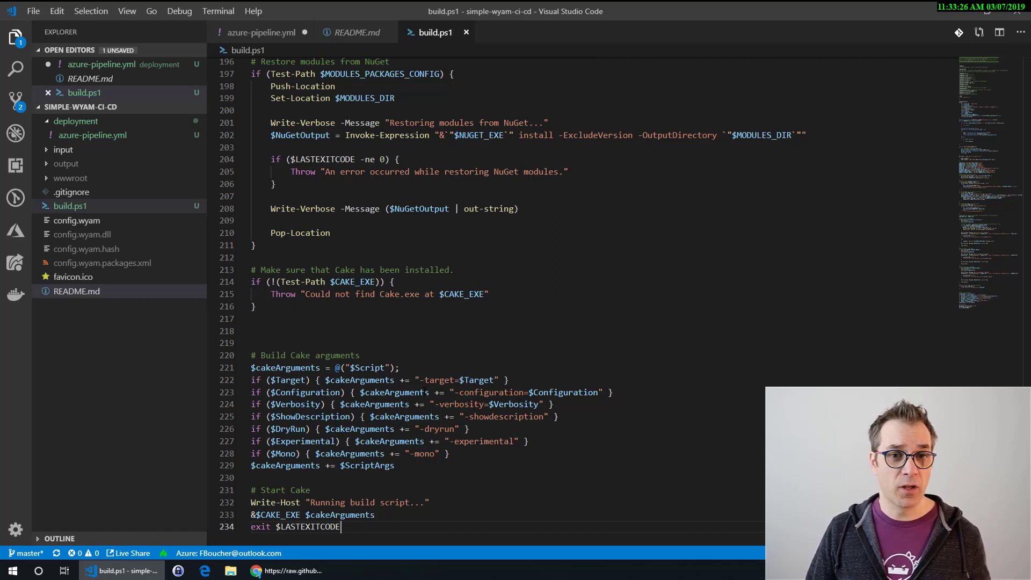
scroll("up", 3)
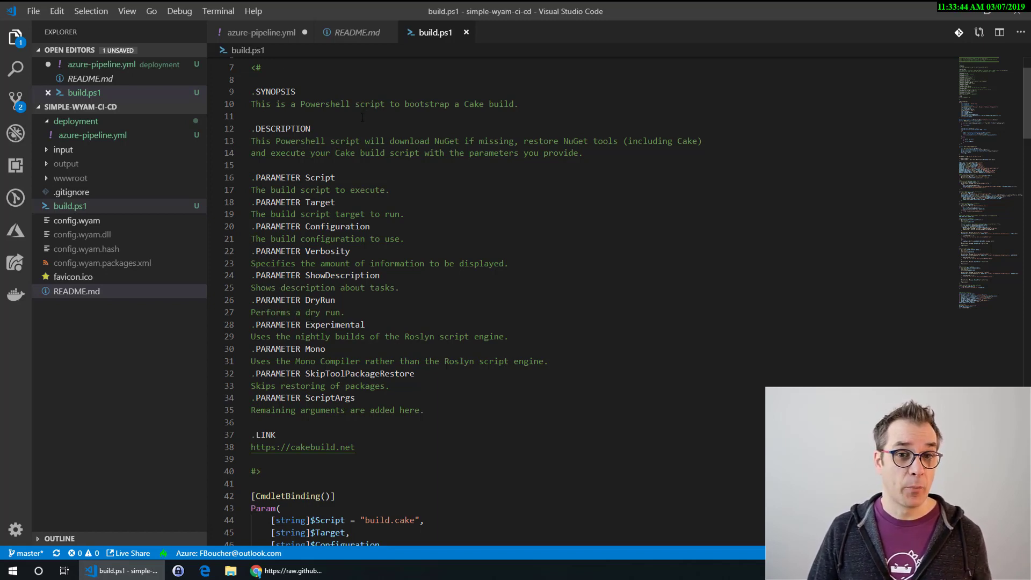
left_click(144, 107)
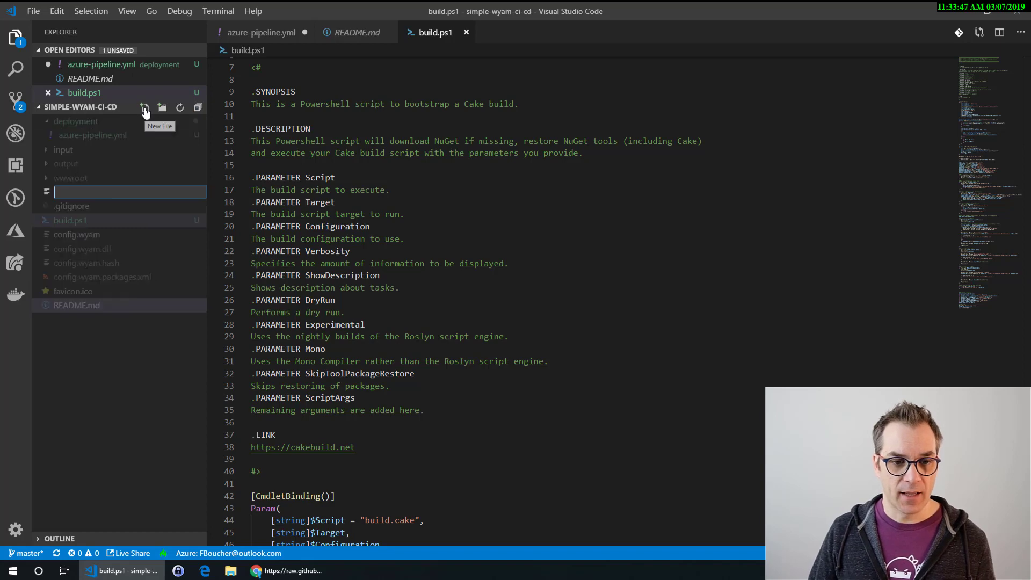
Step: Name the file build.cake and highlight the Wyam package name and version
type("b")
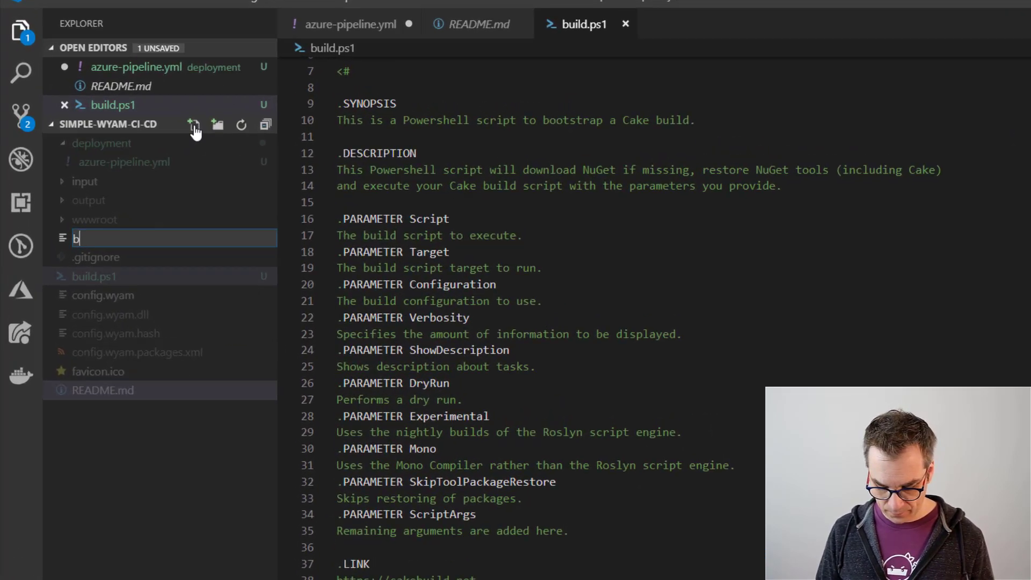
type("uild.cake")
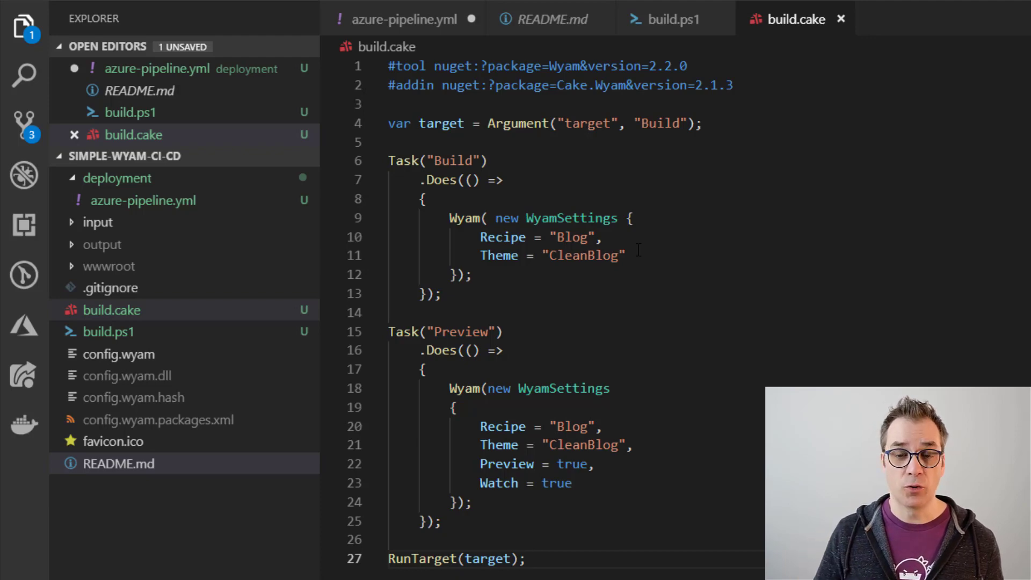
double_click(609, 65)
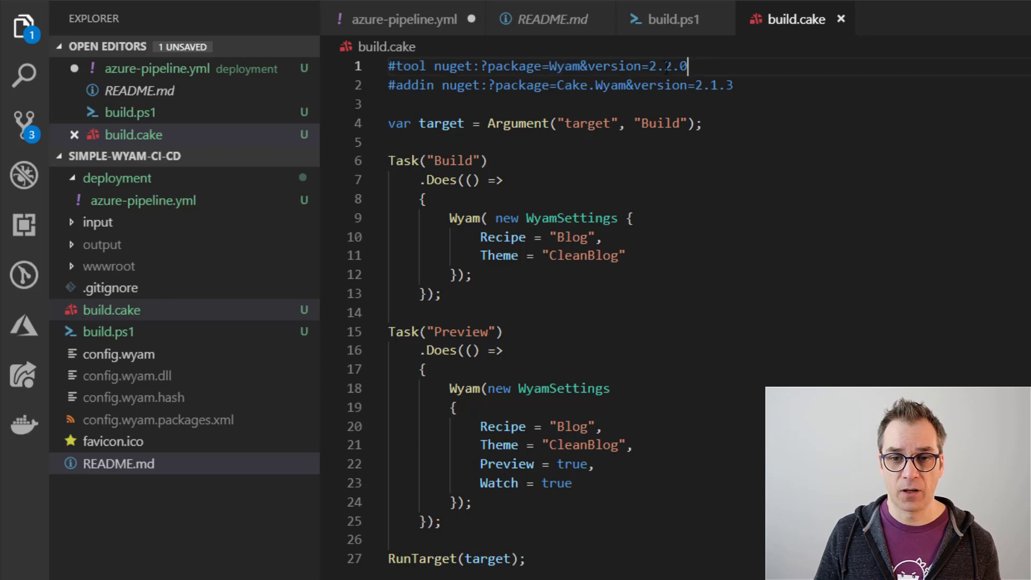
double_click(645, 66)
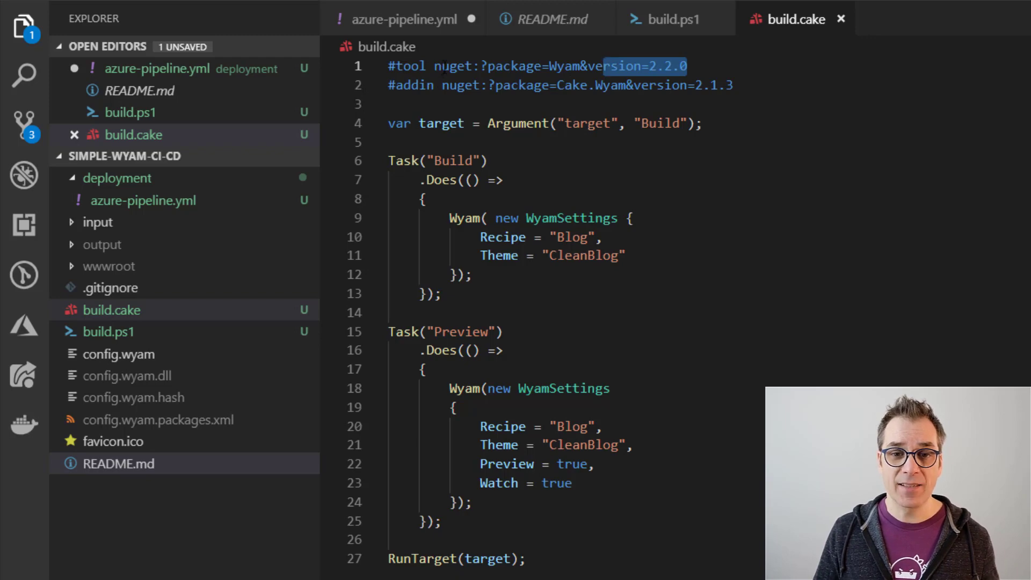
double_click(564, 66)
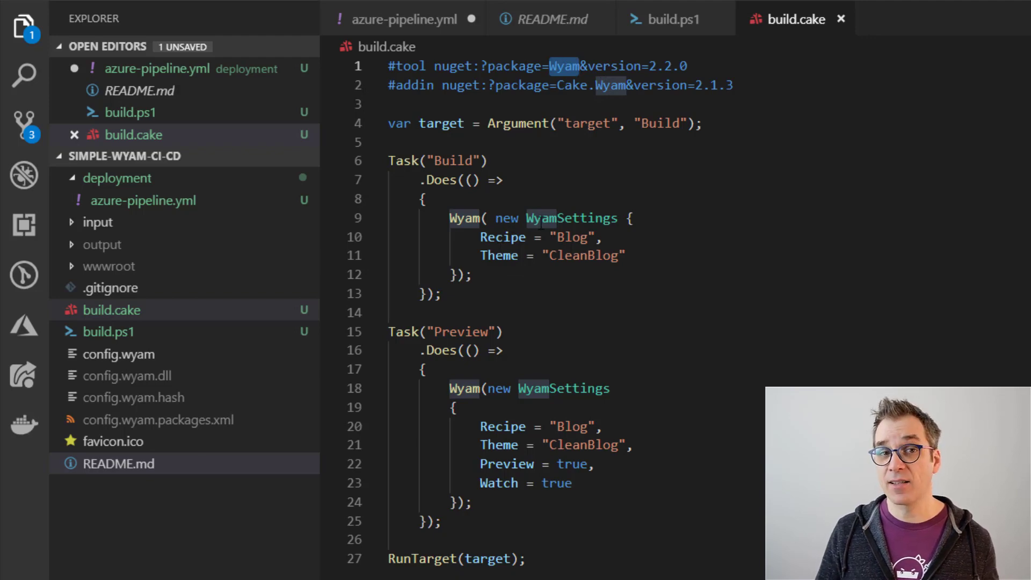
left_click(404, 18)
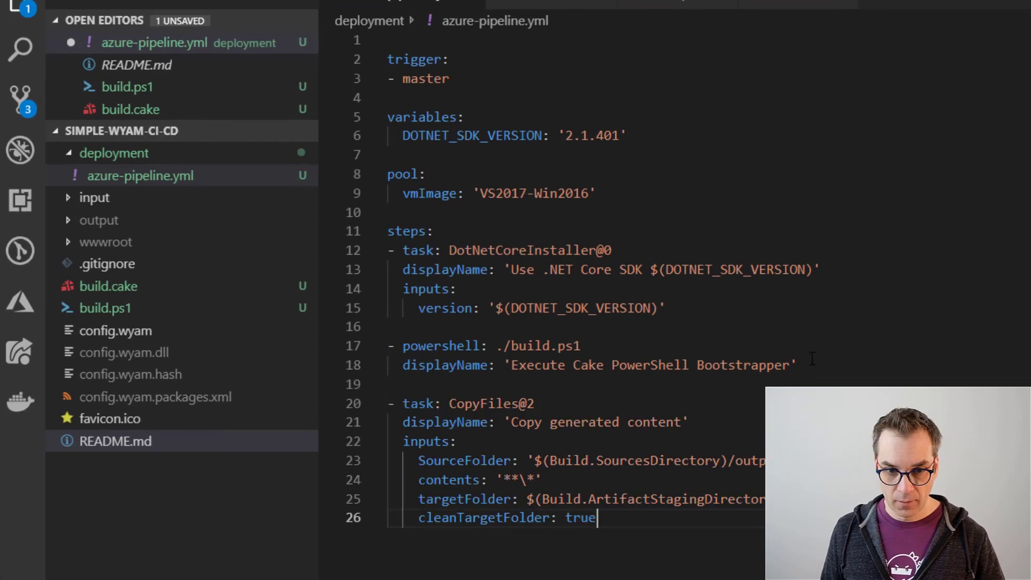
Step: Complete the CopyFiles step at the end of azure-pipeline.yml
scroll("down", 3)
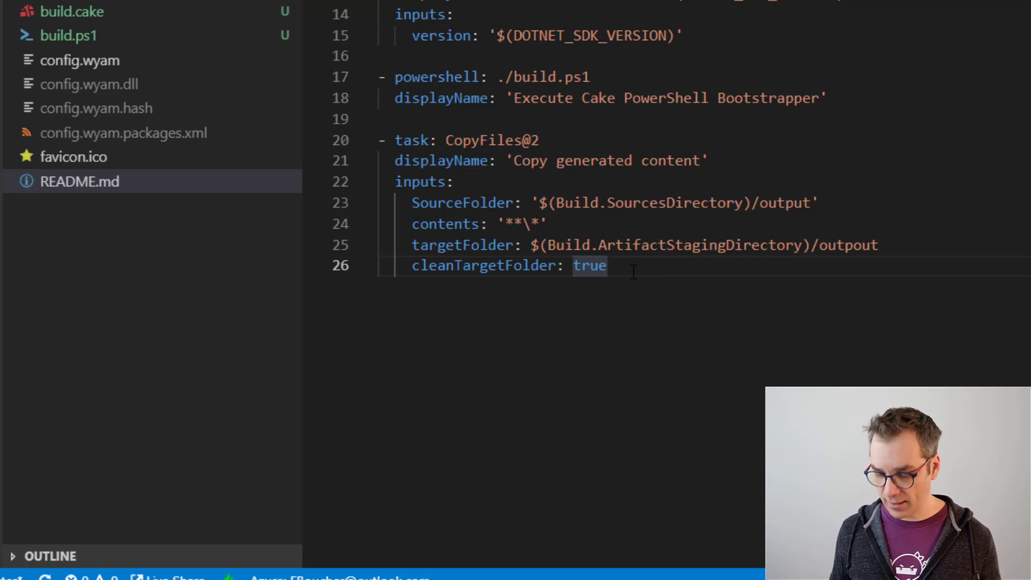
key("Enter")
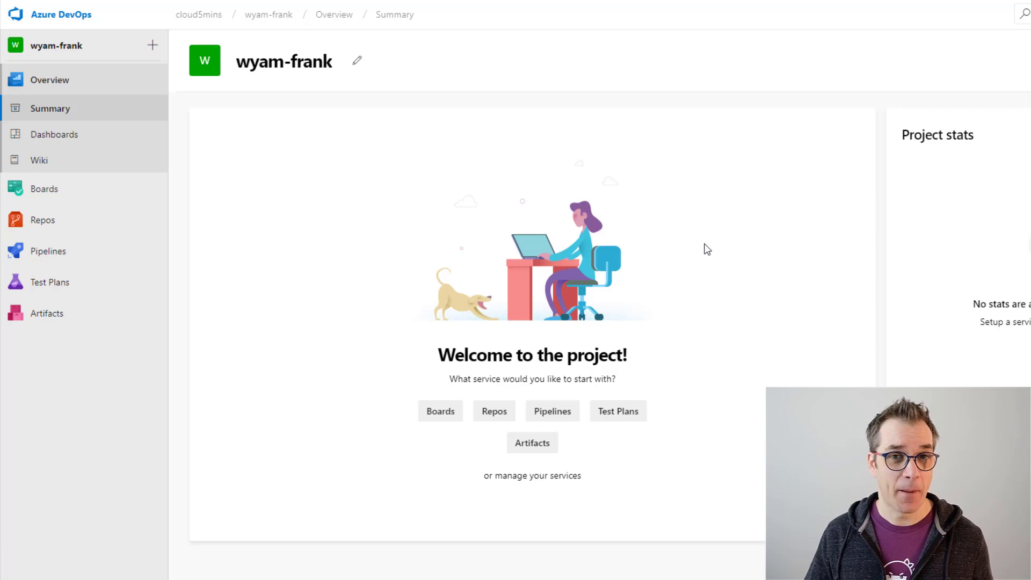
Step: Go to Pipelines > Builds and start a new build pipeline
left_click(48, 251)
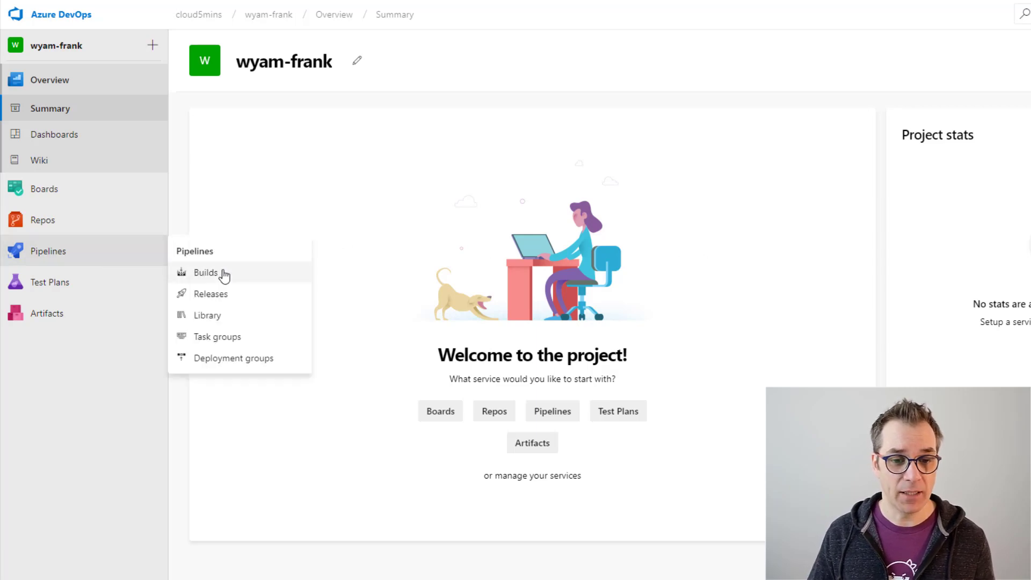
left_click(206, 272)
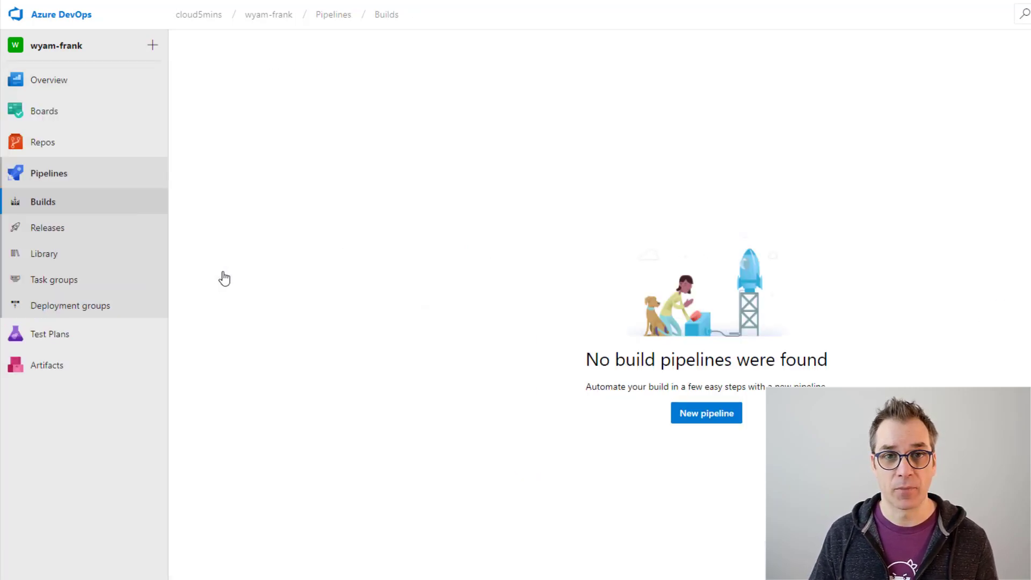
mouse_move(240, 275)
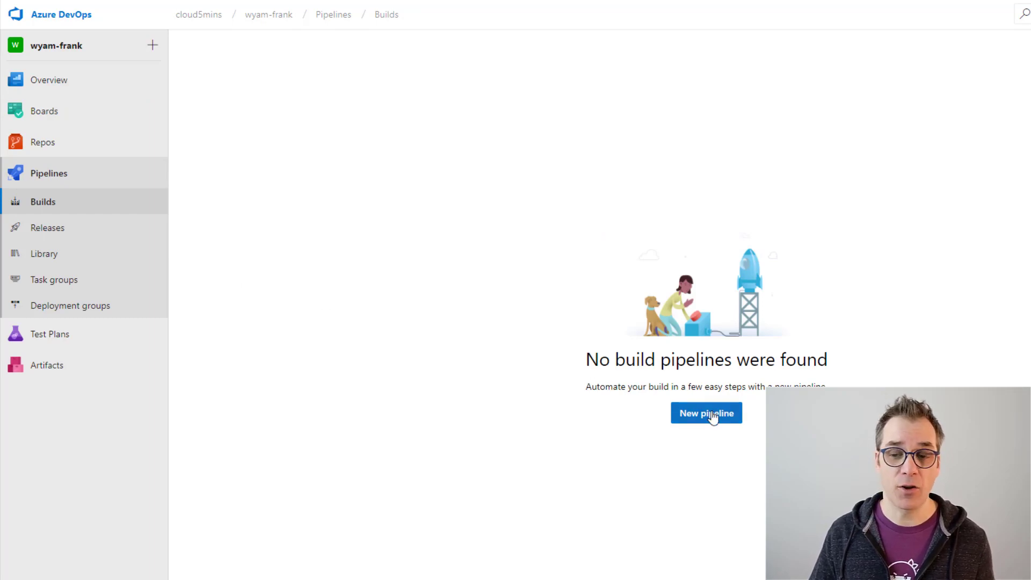
left_click(706, 413)
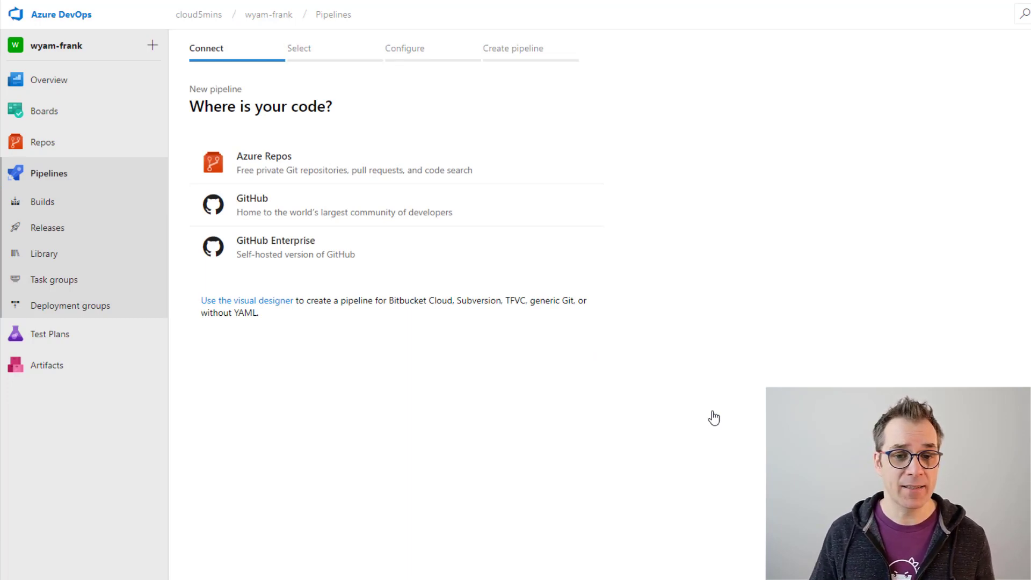
mouse_move(467, 213)
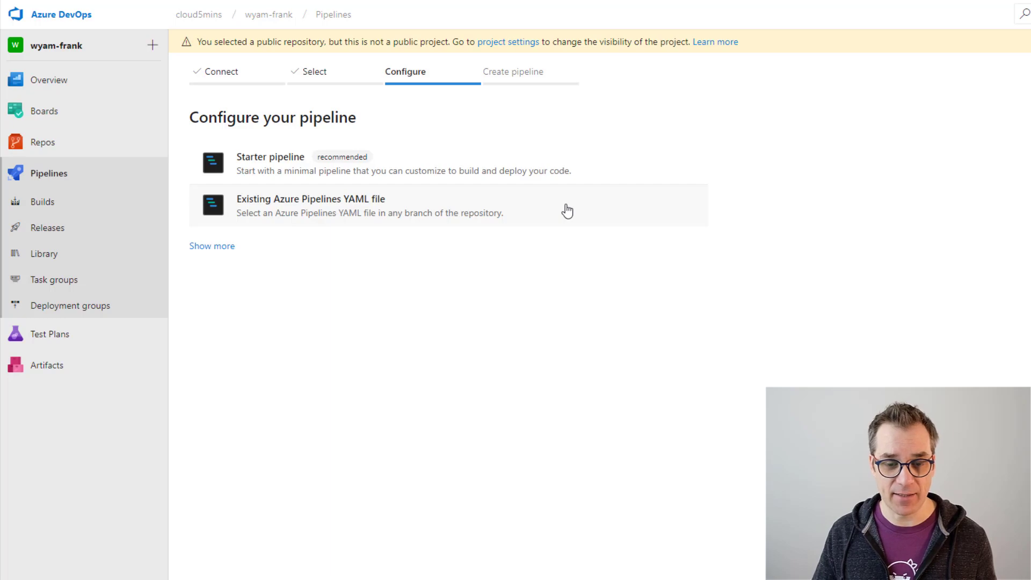
mouse_move(391, 213)
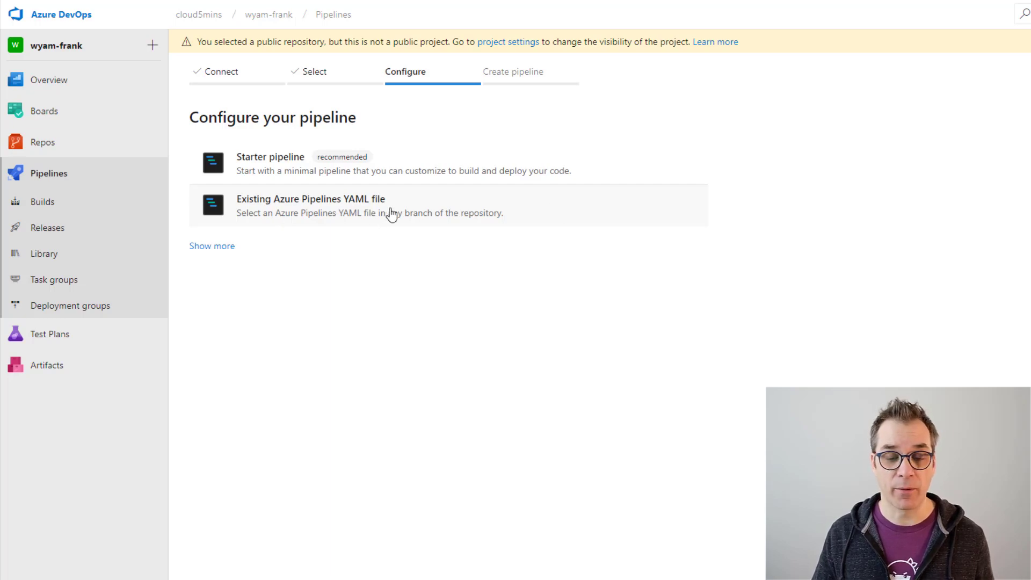
mouse_move(422, 216)
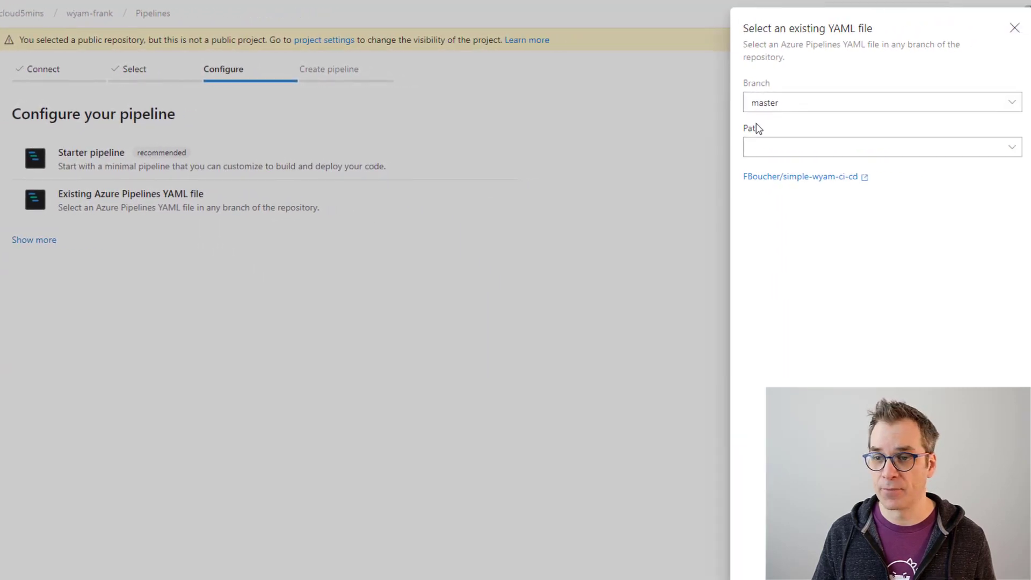
Step: Choose branch master and path /deployment/azure-pipeline.yml as the pipeline YAML file
left_click(855, 102)
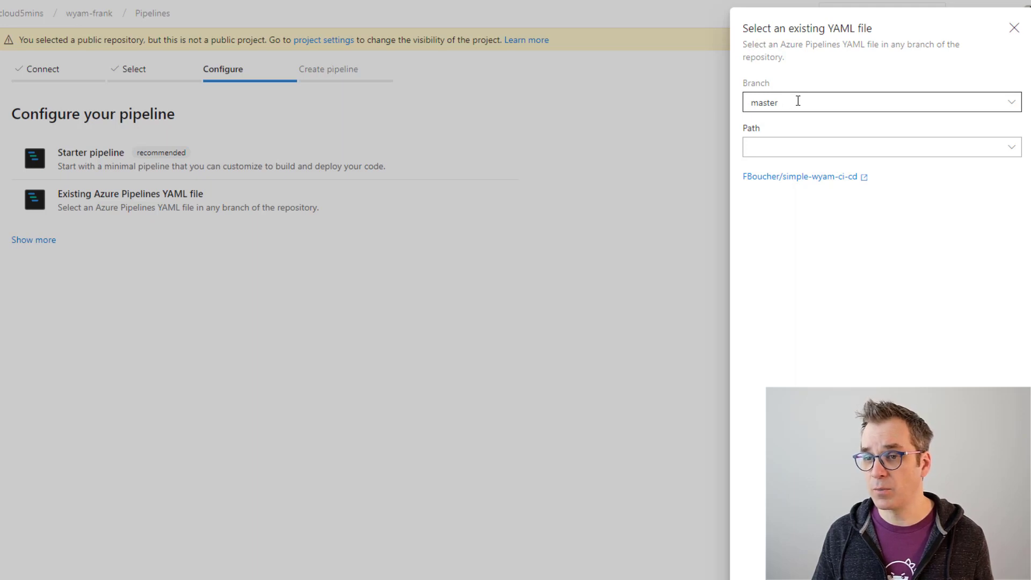
left_click(881, 147)
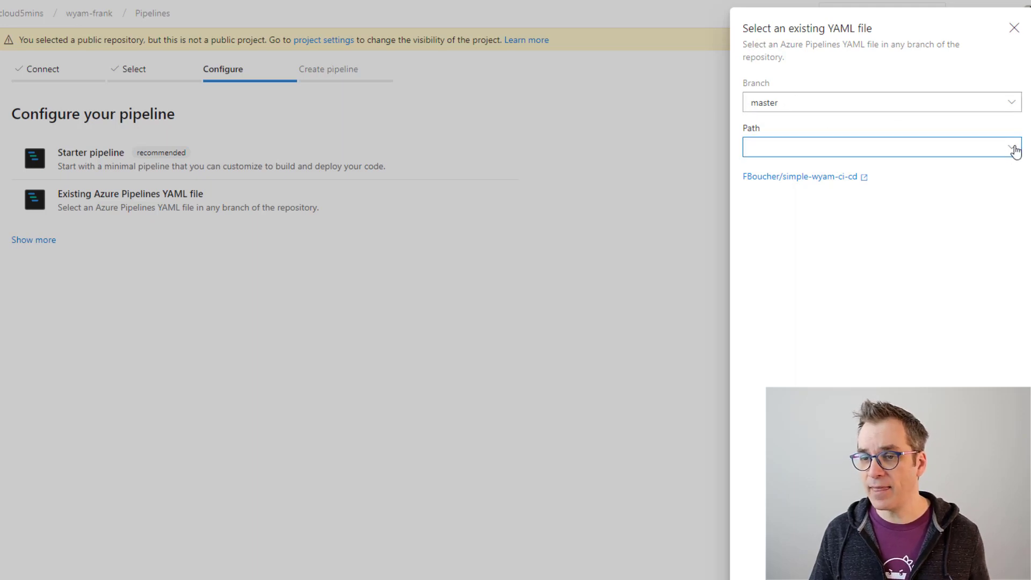
left_click(1012, 147)
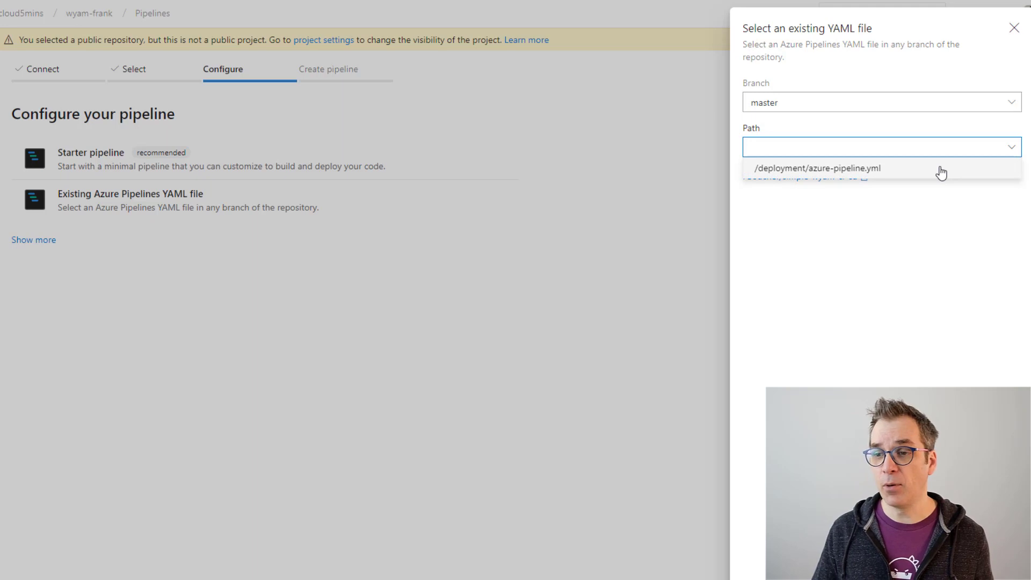
left_click(817, 167)
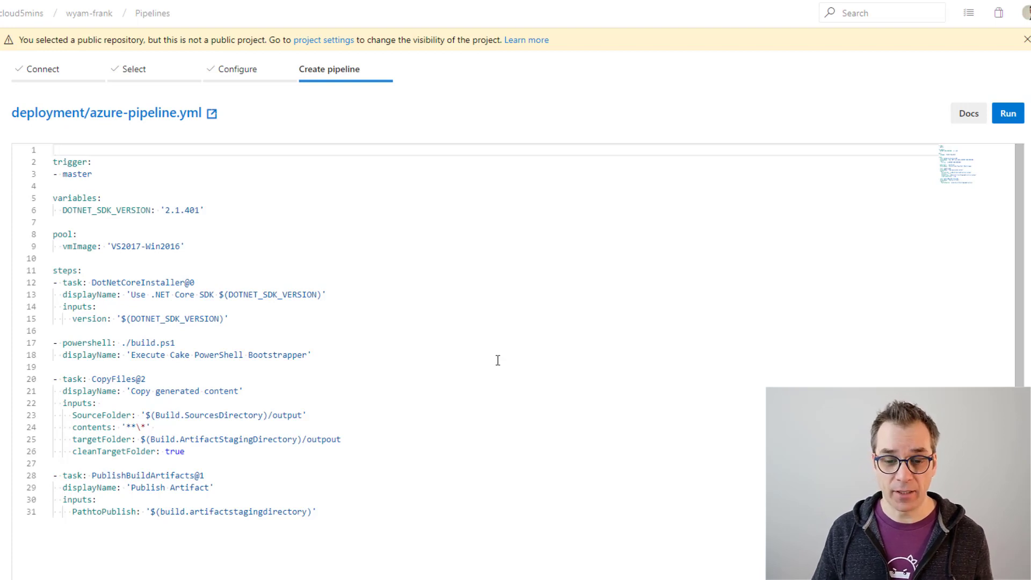
mouse_move(936, 258)
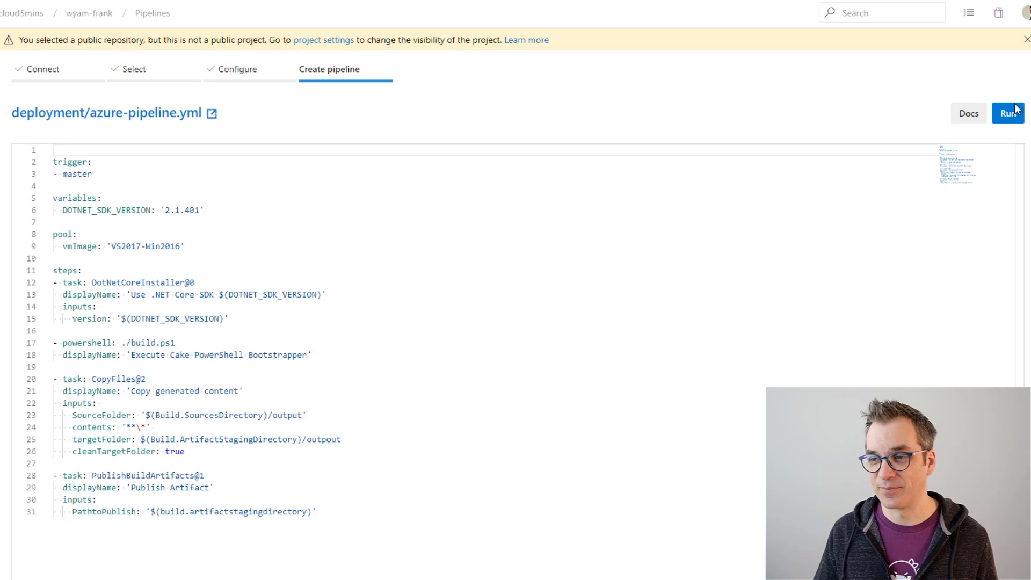
Step: Run the azure-pipeline.yml pipeline, producing build 20190307.1 with all steps succeeded
left_click(1008, 113)
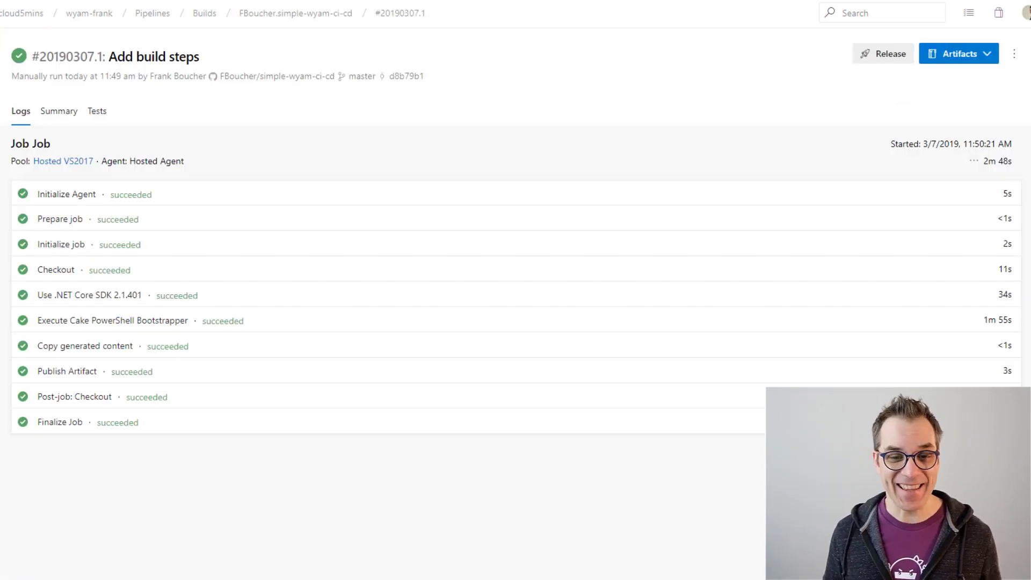